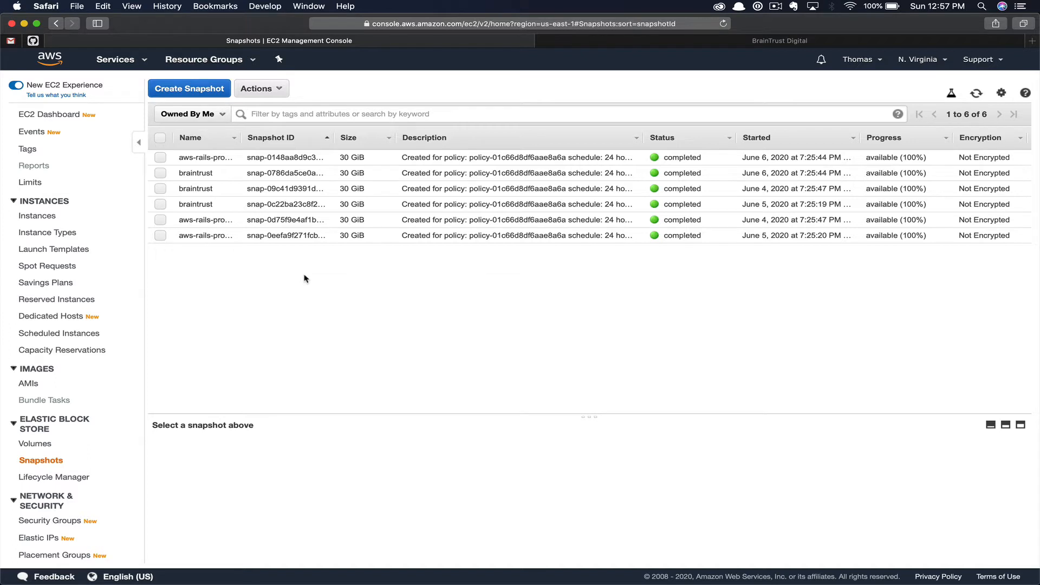
# Sort snapshots by name and select the latest aws-rails-prod-1 snapshot's actions.
pyautogui.click(190, 137)
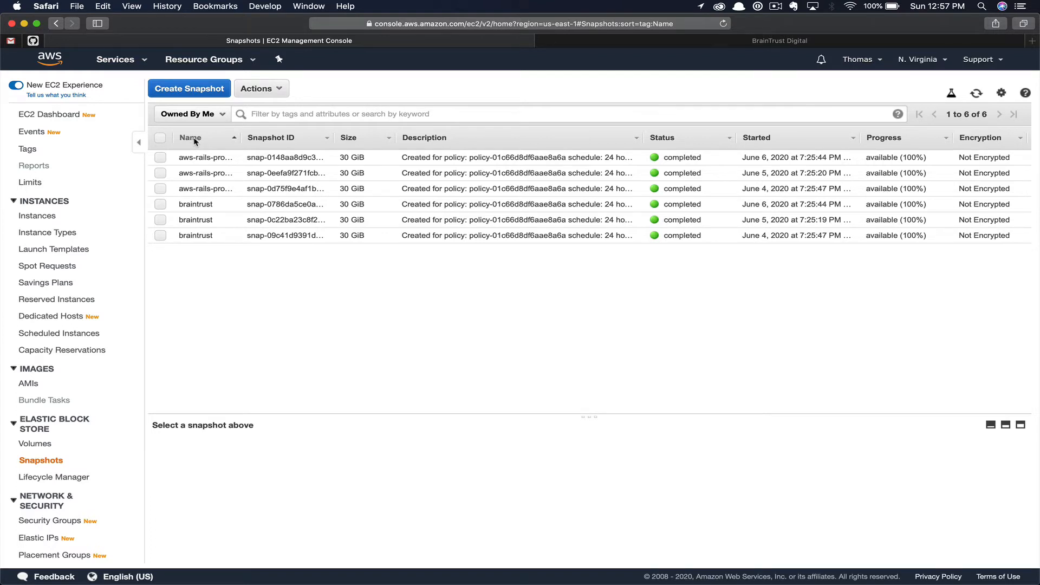
pyautogui.moveTo(565, 345)
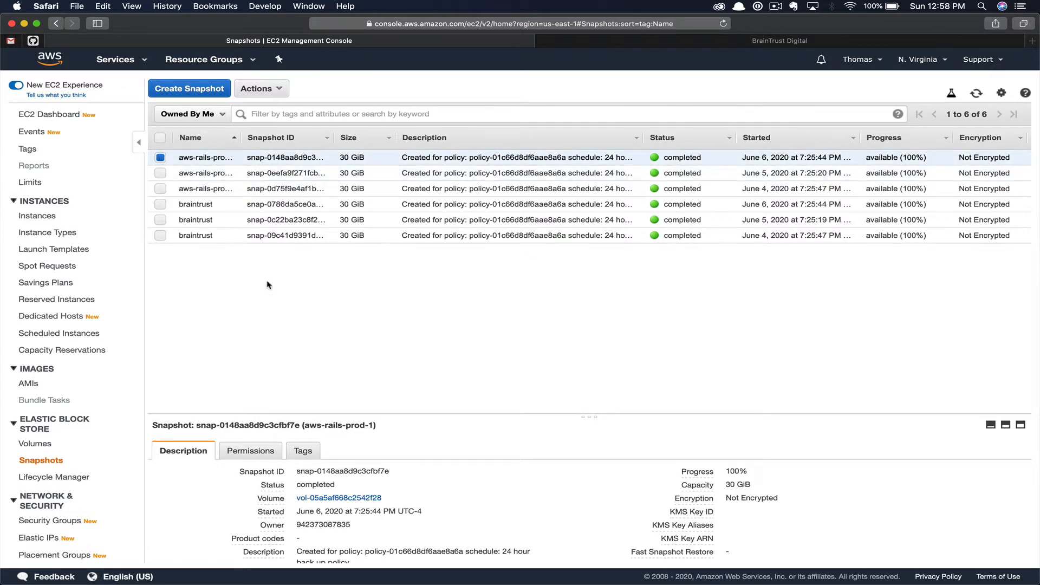
pyautogui.click(257, 89)
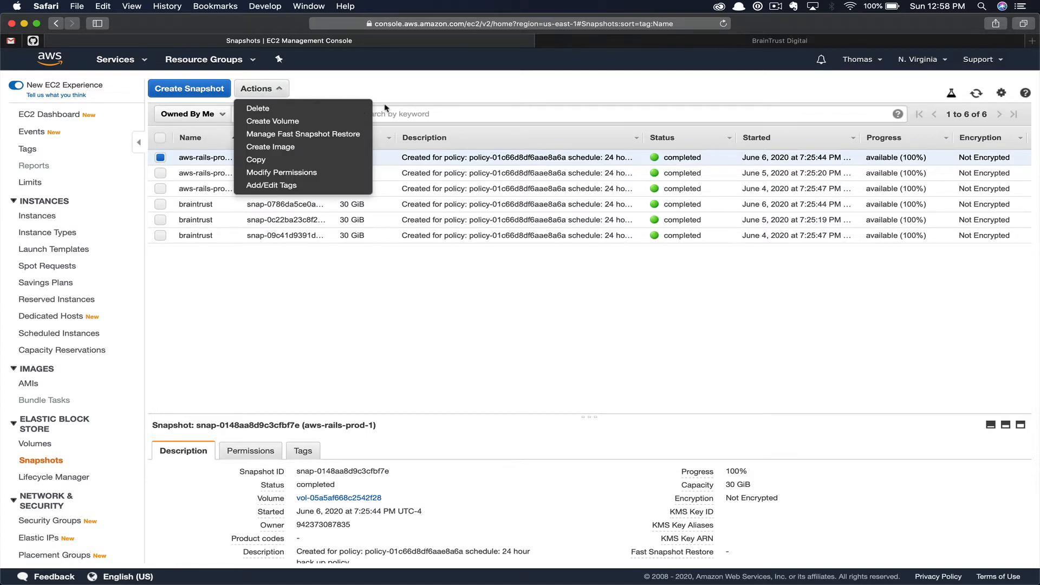
# Create an image from the aws-rails-prod-1 snapshot with an aws- name and description.
pyautogui.click(270, 147)
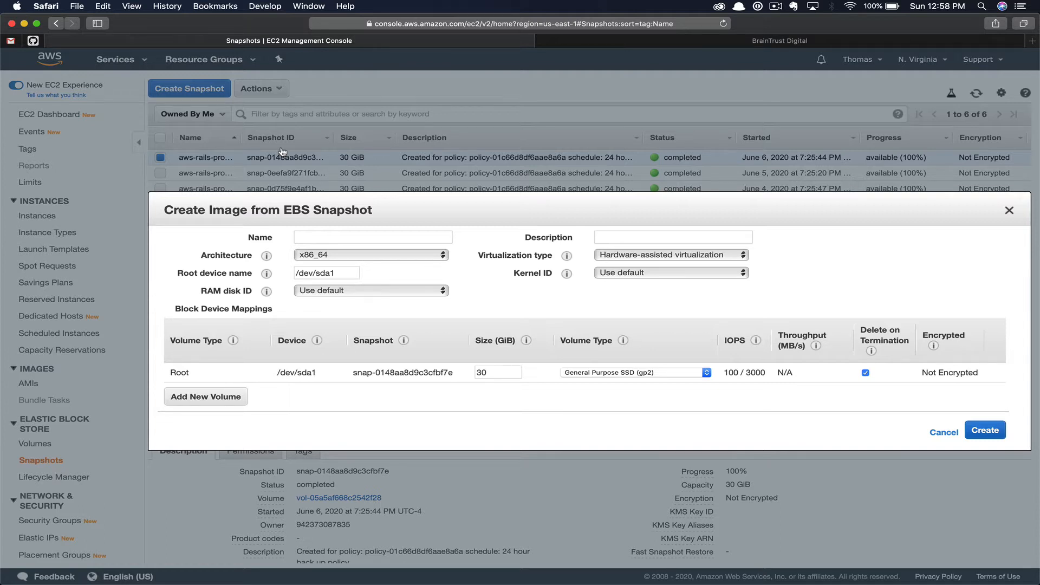
pyautogui.write('aws-')
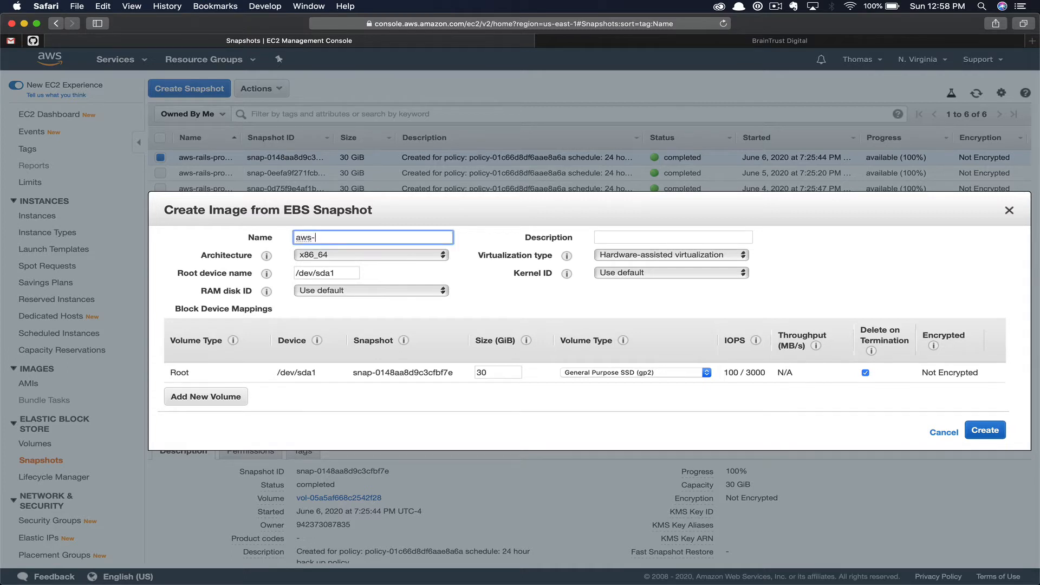
pyautogui.click(984, 429)
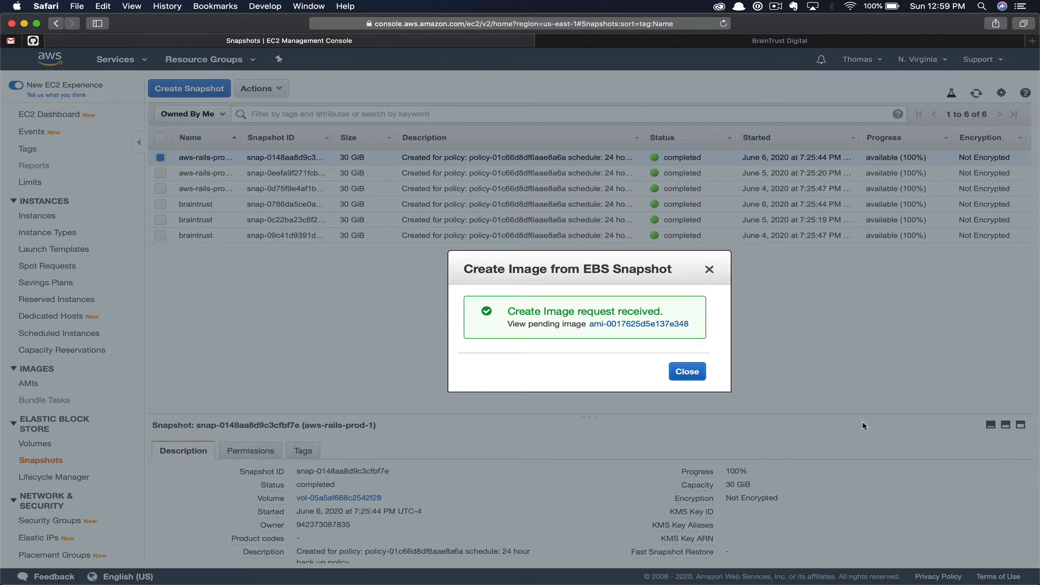
# Dismiss the confirmation, go to AMIs, and select aws-rails-ami.
pyautogui.click(686, 370)
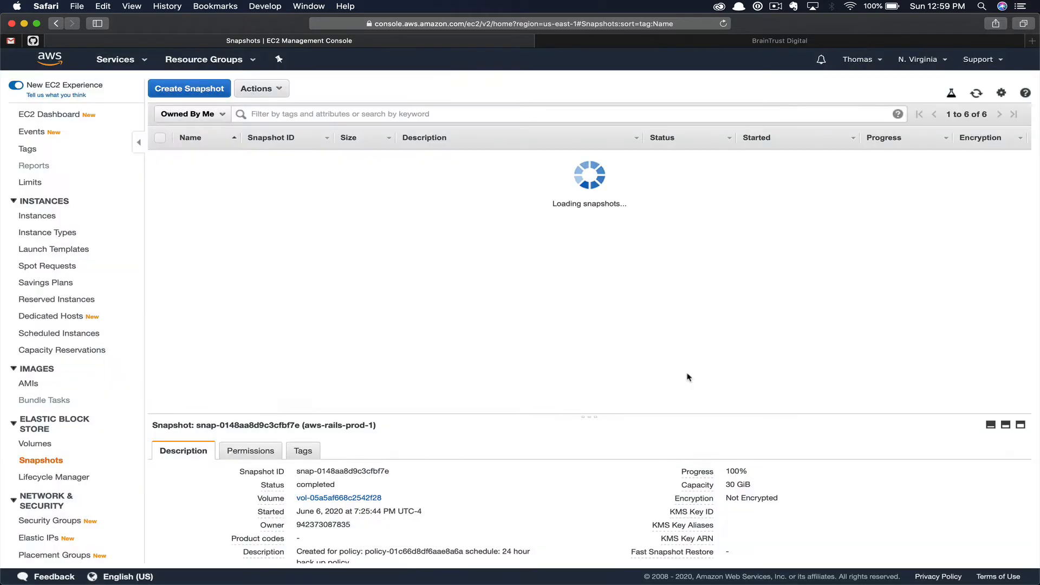
pyautogui.click(29, 383)
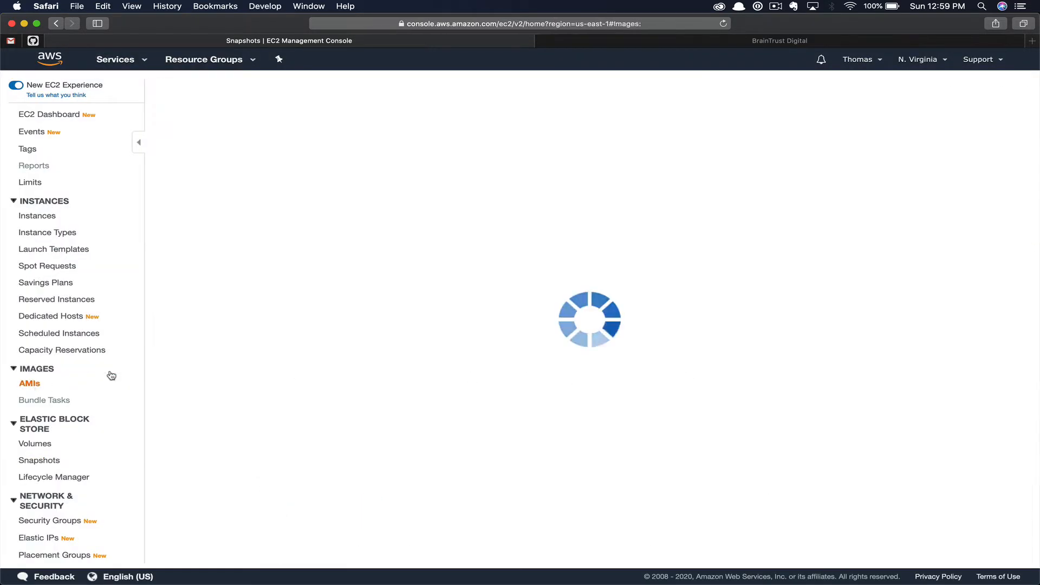
pyautogui.click(29, 383)
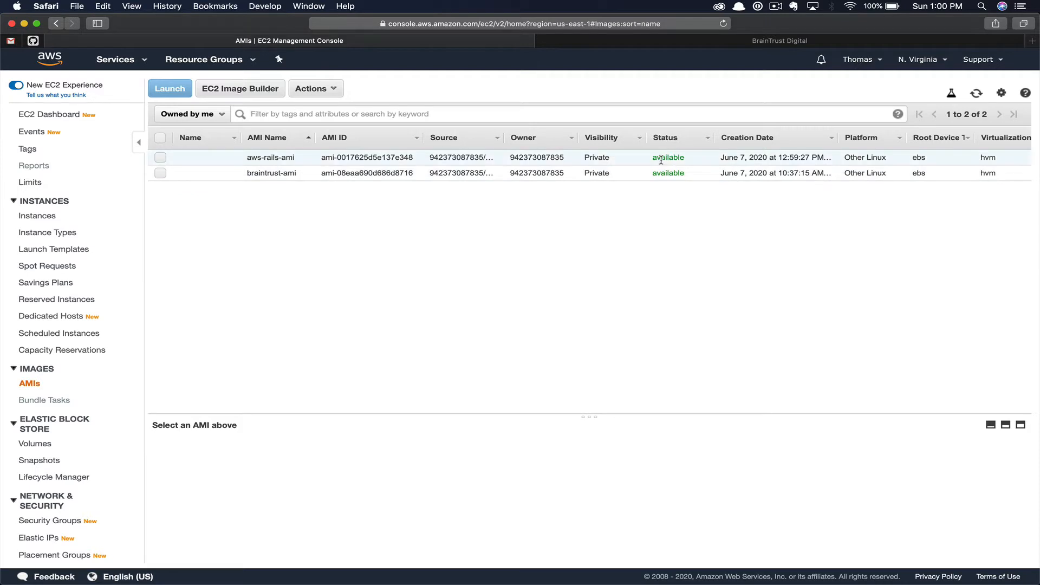
pyautogui.click(315, 88)
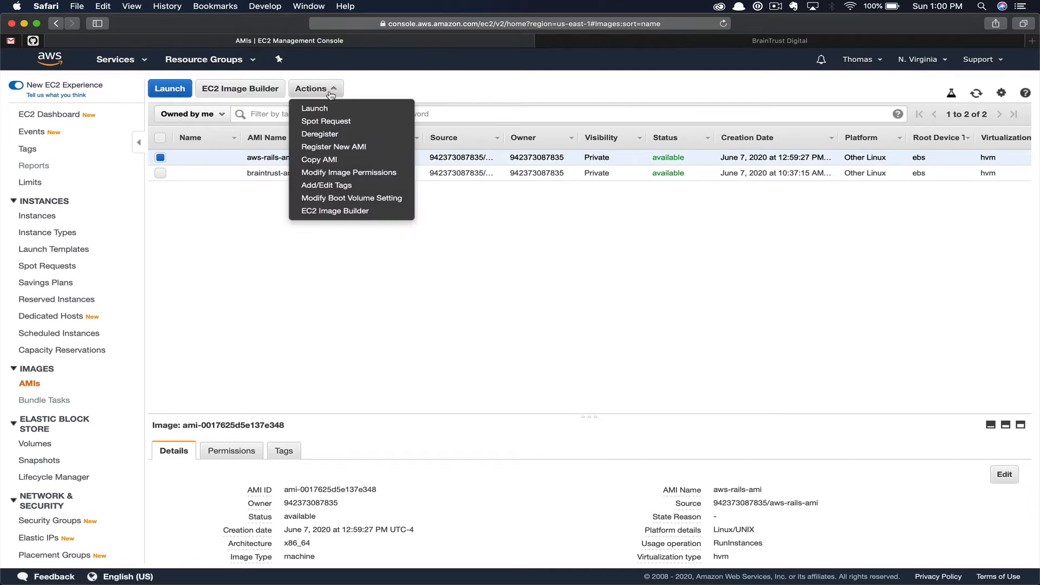
# Launch from aws-rails-ami with instance type t2.medium and continue to instance details.
pyautogui.click(313, 109)
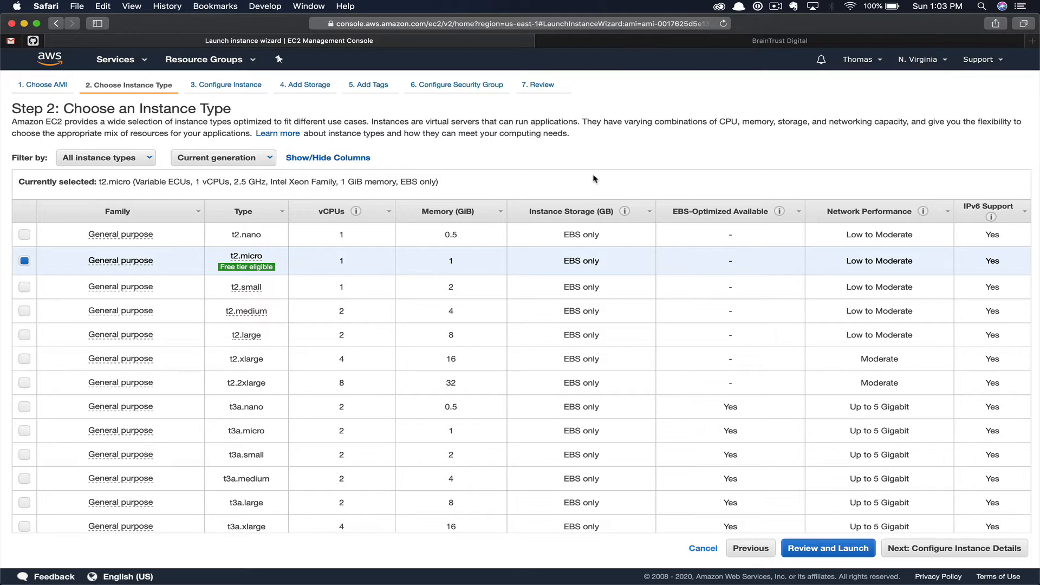
pyautogui.click(24, 311)
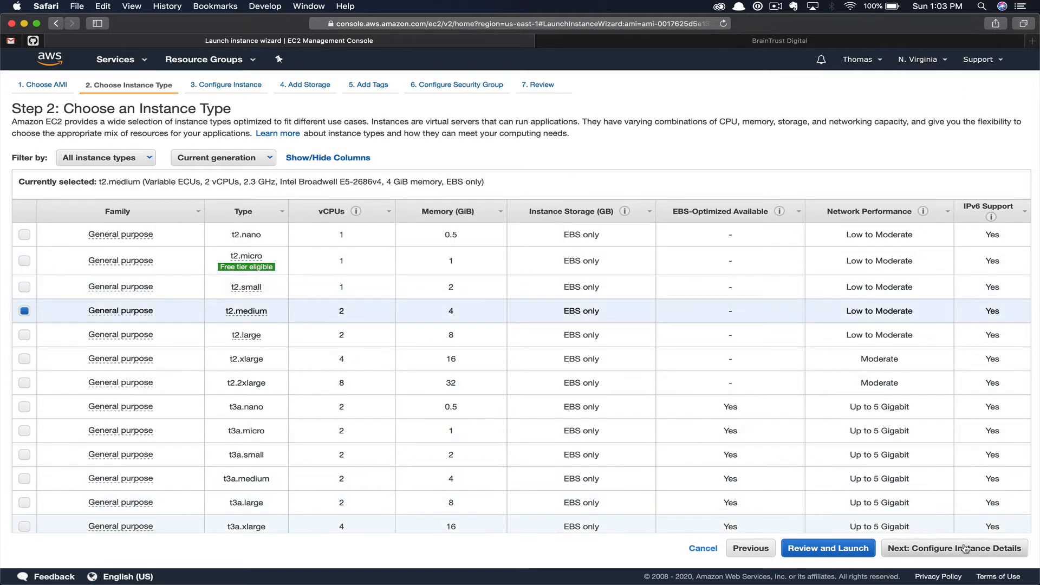
pyautogui.click(954, 548)
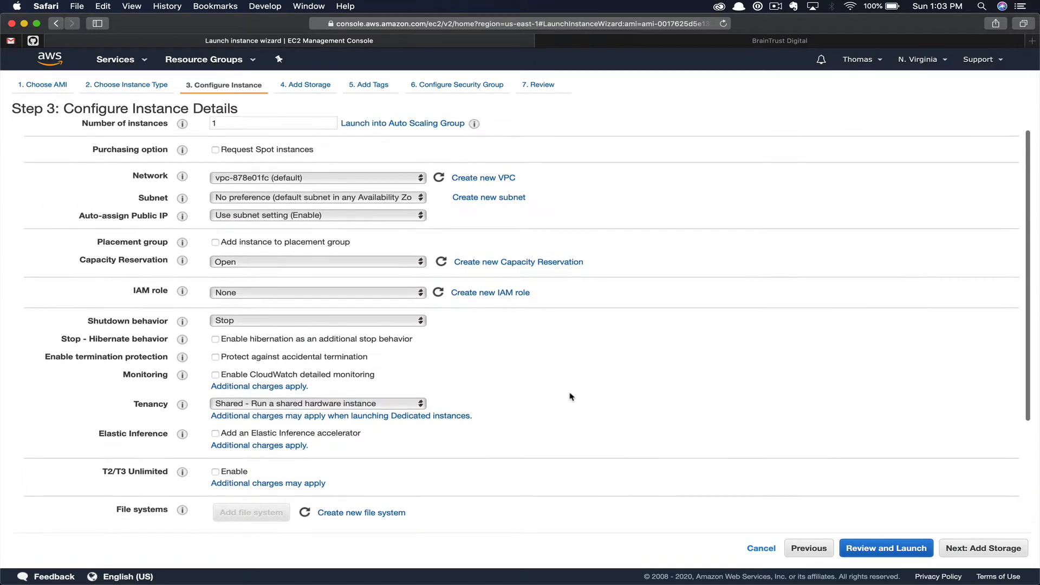
# Add the tag Name = aws-rails-prod-2 to the new instance.
pyautogui.click(982, 548)
pyautogui.write('Name')
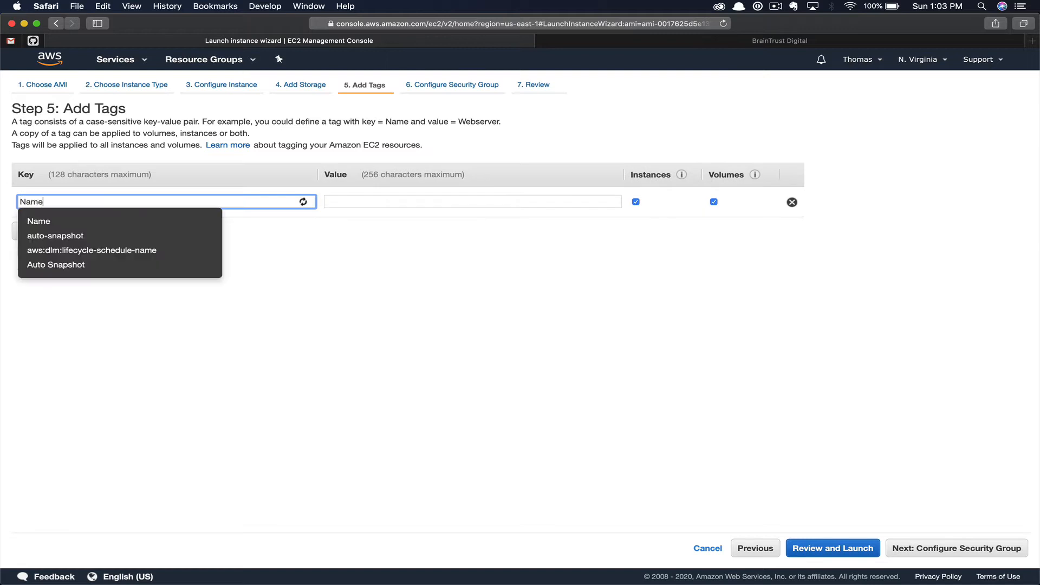
pyautogui.write('aws-rails-prod-2')
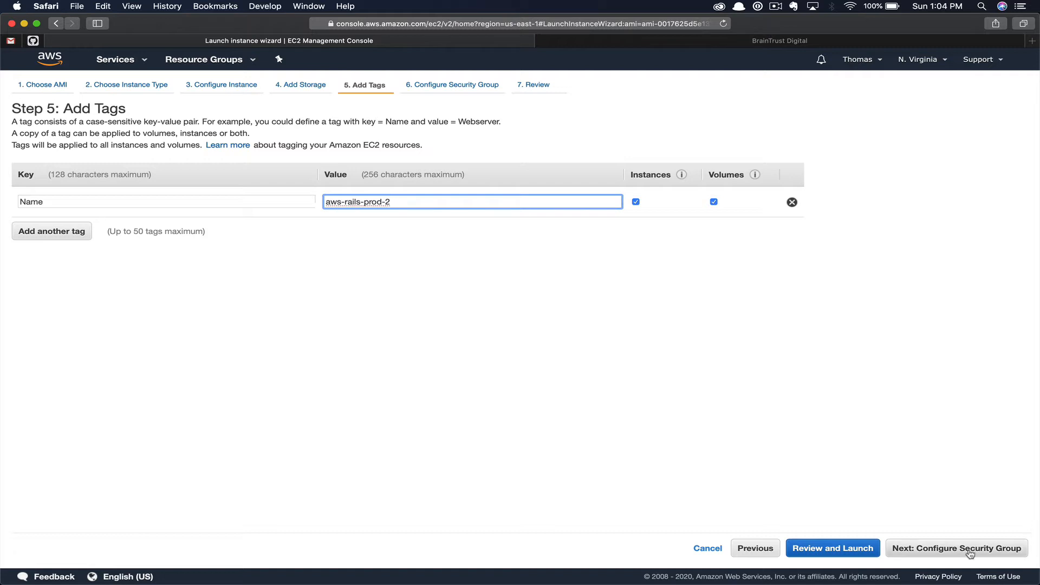
pyautogui.click(956, 548)
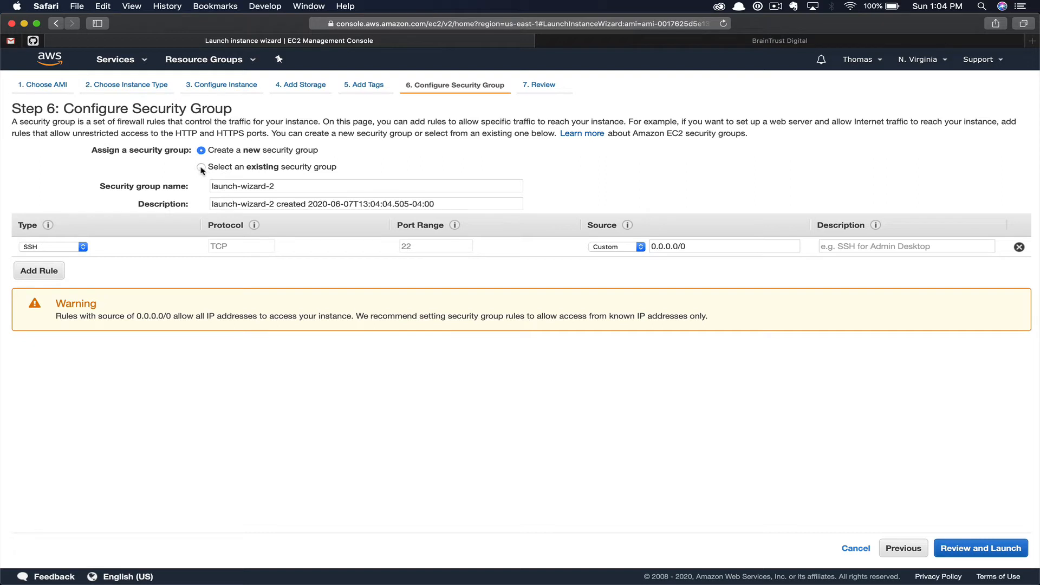
# Attach the existing aws-rails-sg security group and proceed through review to launch.
pyautogui.click(201, 167)
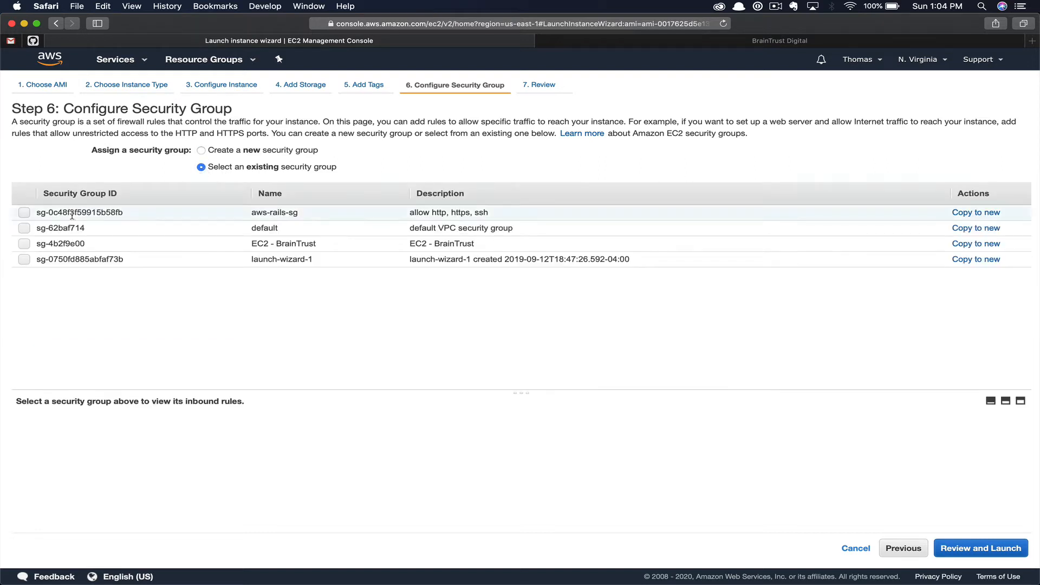
pyautogui.click(980, 548)
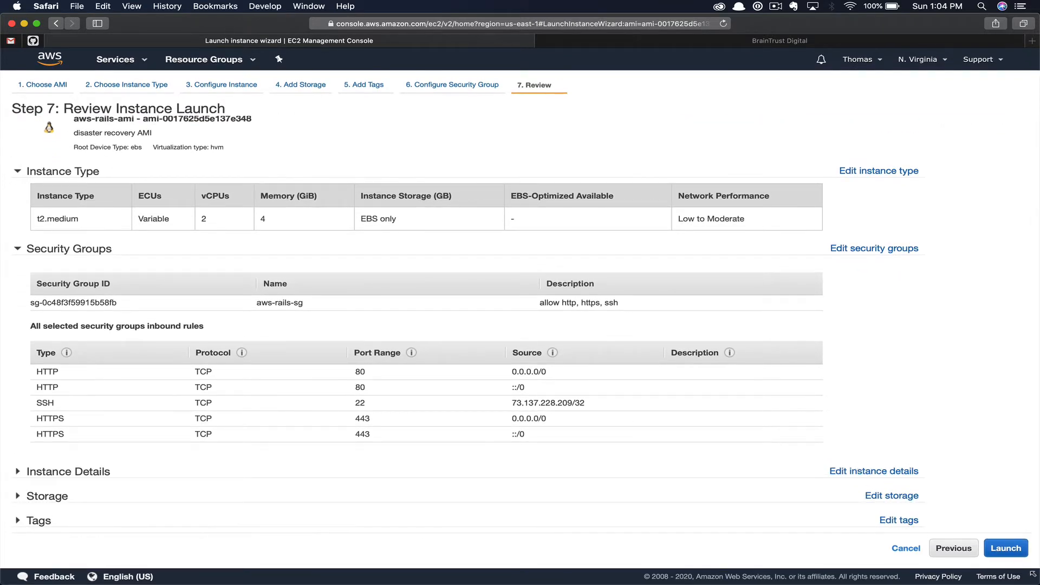
pyautogui.click(1004, 548)
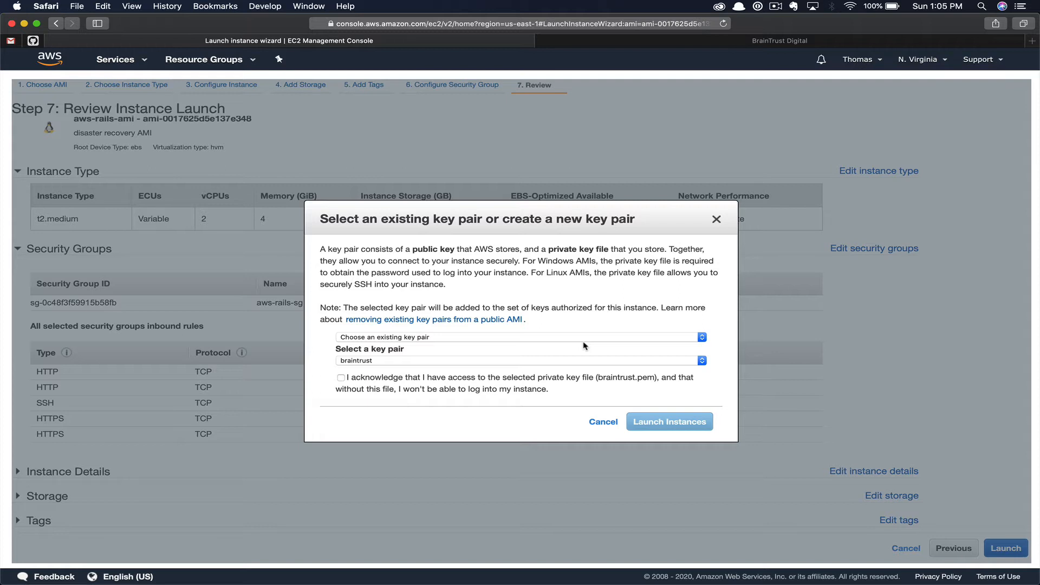
pyautogui.moveTo(479, 347)
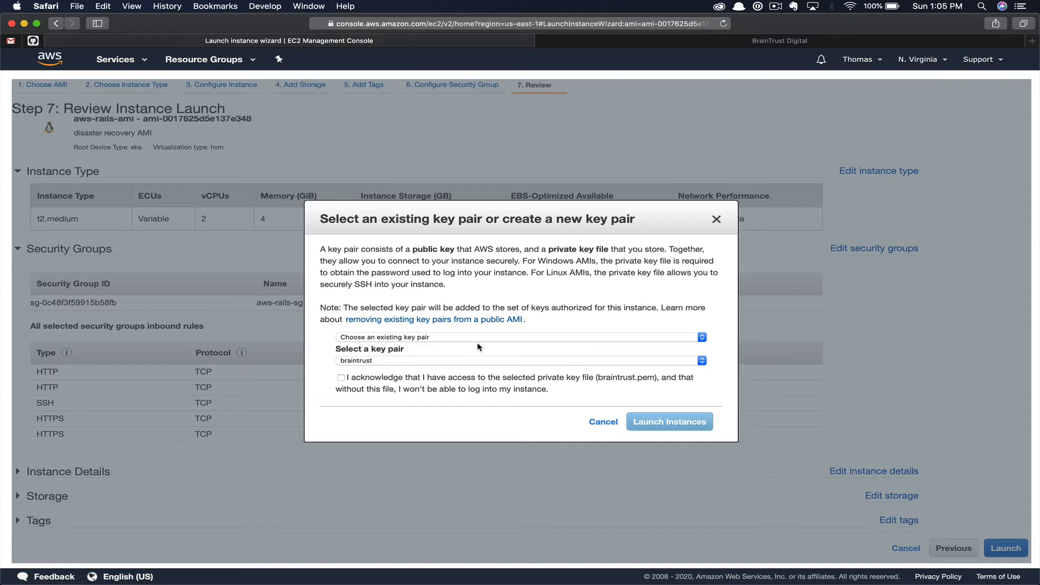
# Acknowledge the braintrust key pair and launch the instance.
pyautogui.click(341, 377)
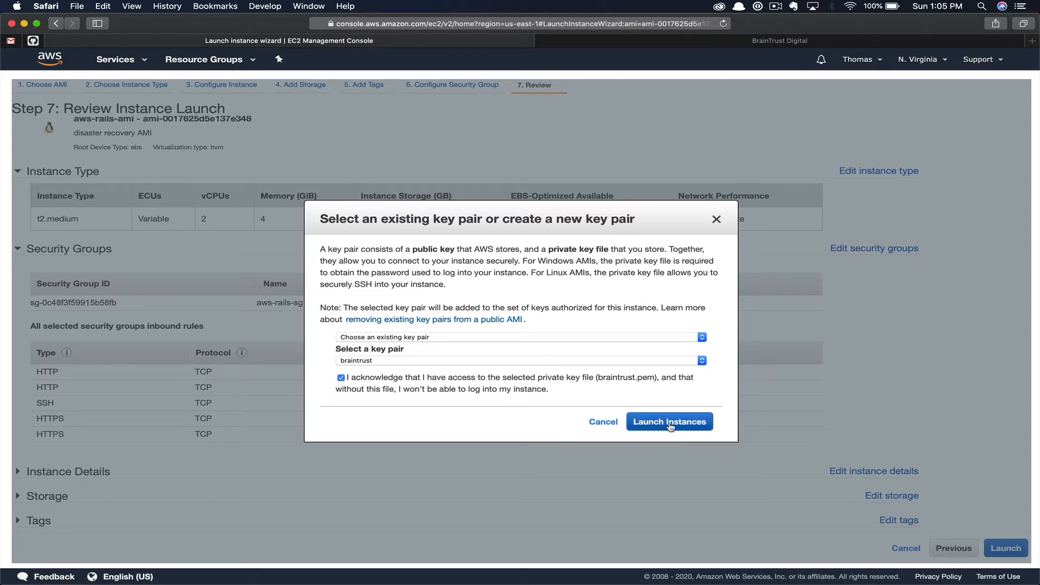
pyautogui.click(668, 421)
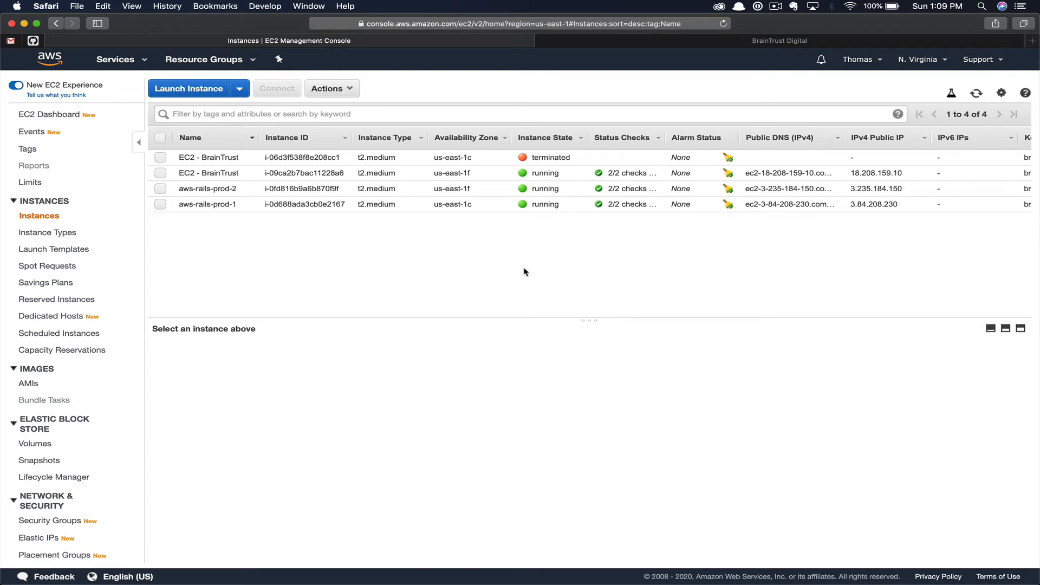
pyautogui.moveTo(695, 195)
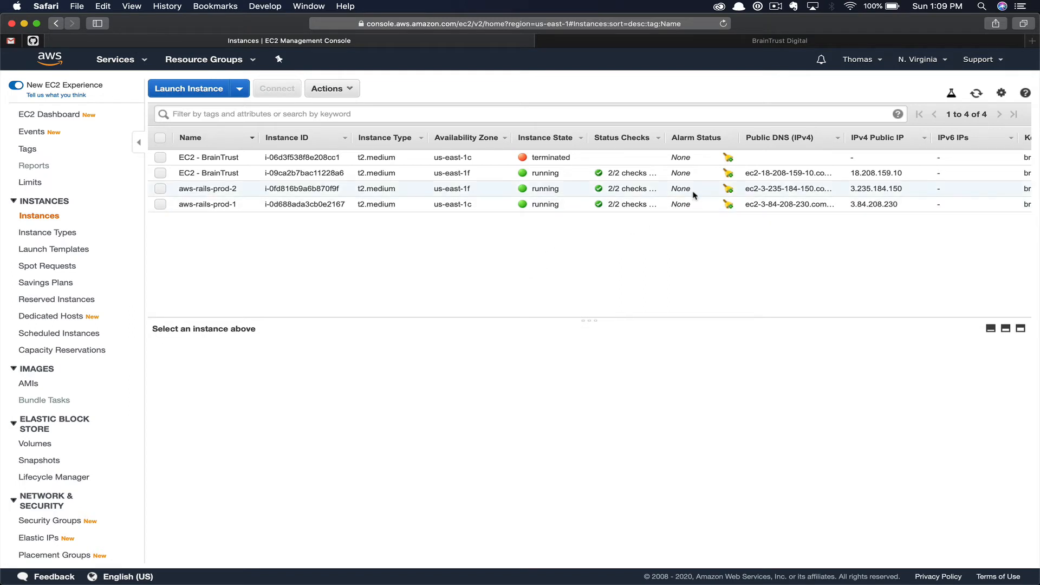
# Confirm aws-rails-prod-2 is running at 3.235.184.150, then move to Route 53.
pyautogui.click(115, 59)
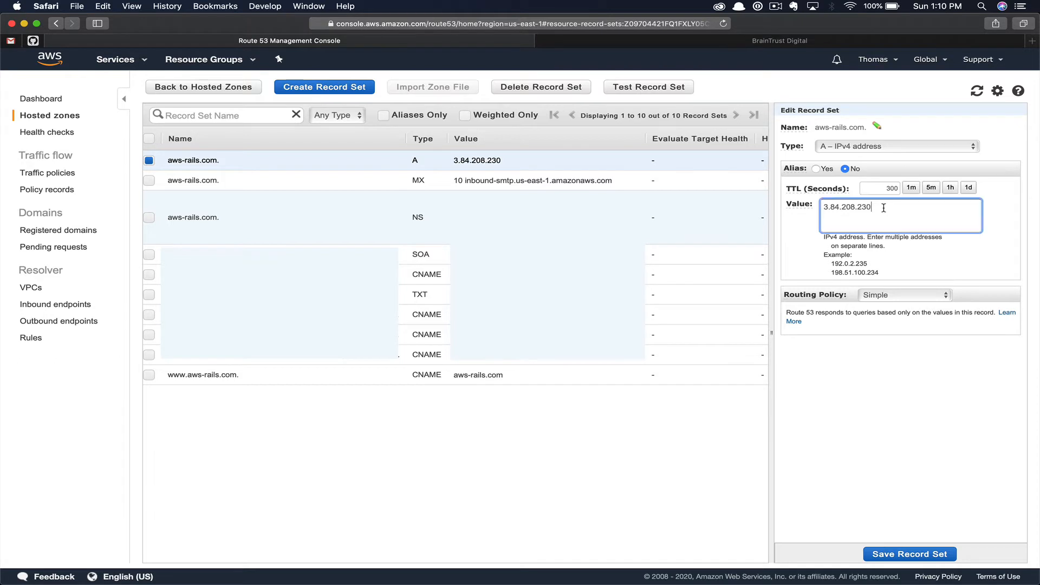
# Set the aws-rails.com A record value to 3.235.184.150 and return to EC2.
pyautogui.write('3.235.184.150')
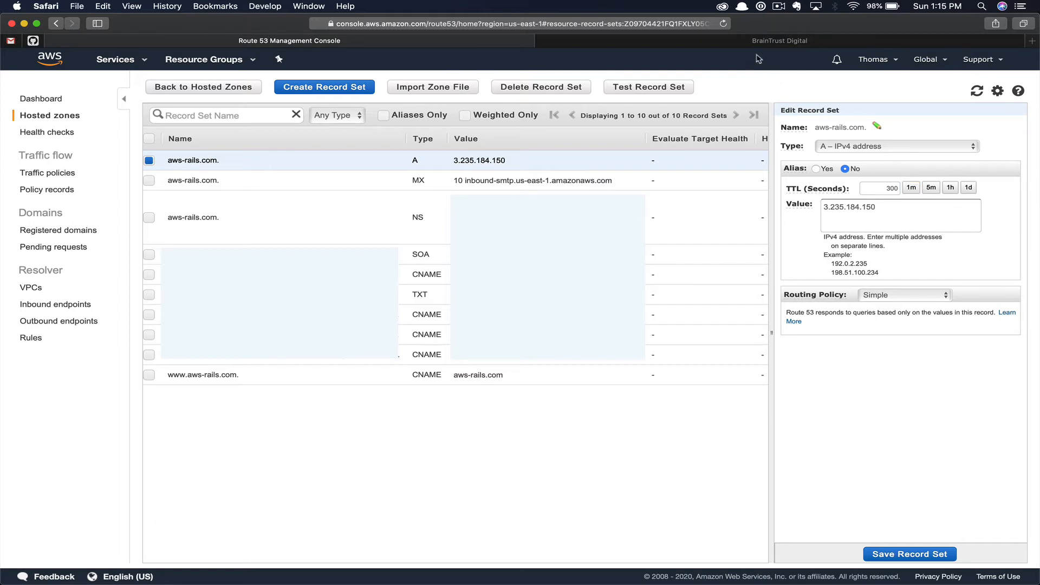
pyautogui.click(780, 41)
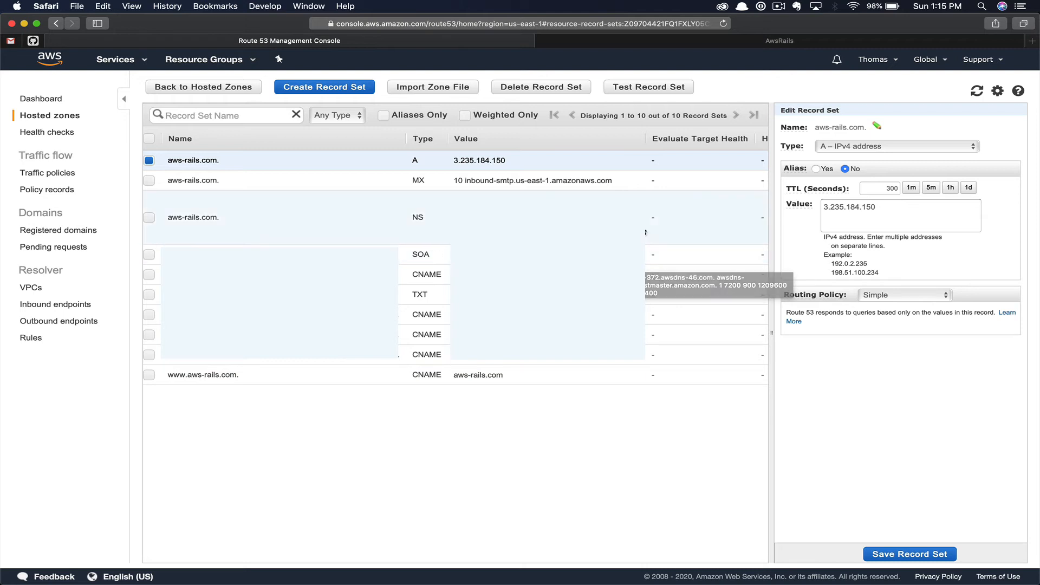
pyautogui.click(114, 59)
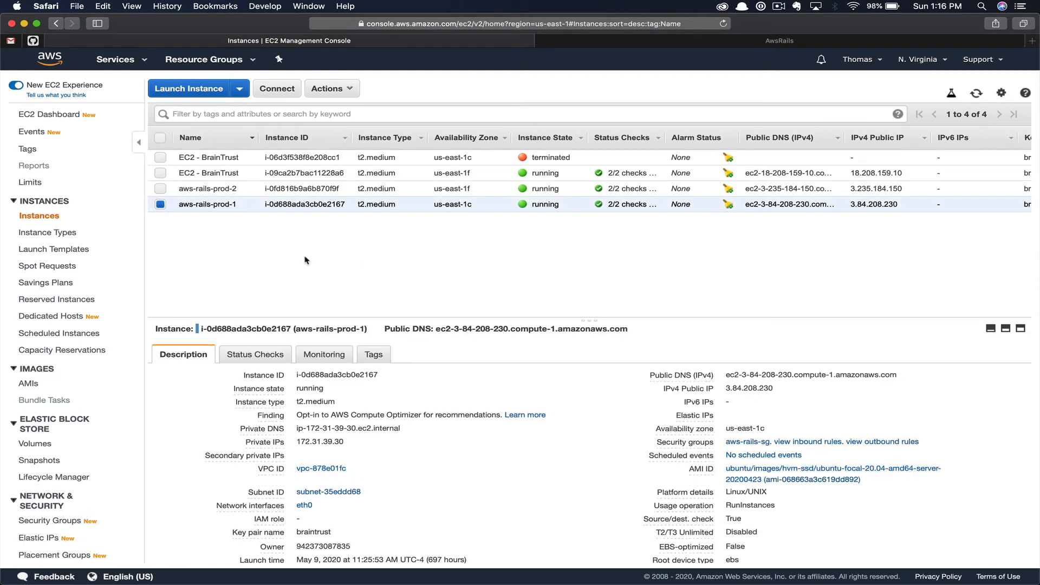
# Select aws-rails-prod-1 to reach its Terminate instance-state option.
pyautogui.click(331, 88)
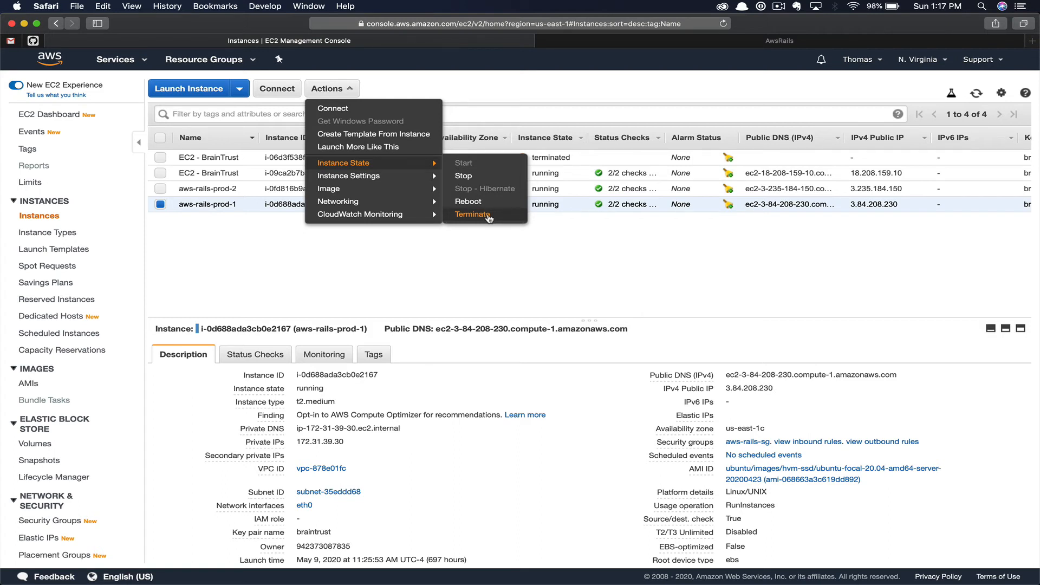
# Terminate the aws-rails-prod-1 instance and confirm with 'Yes, Terminate'.
pyautogui.click(472, 214)
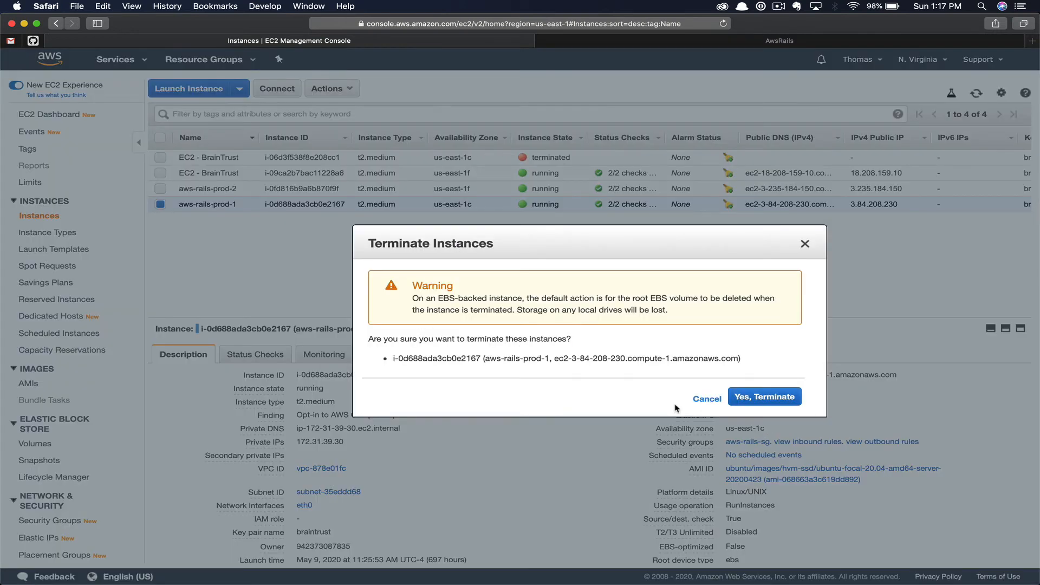
pyautogui.click(764, 396)
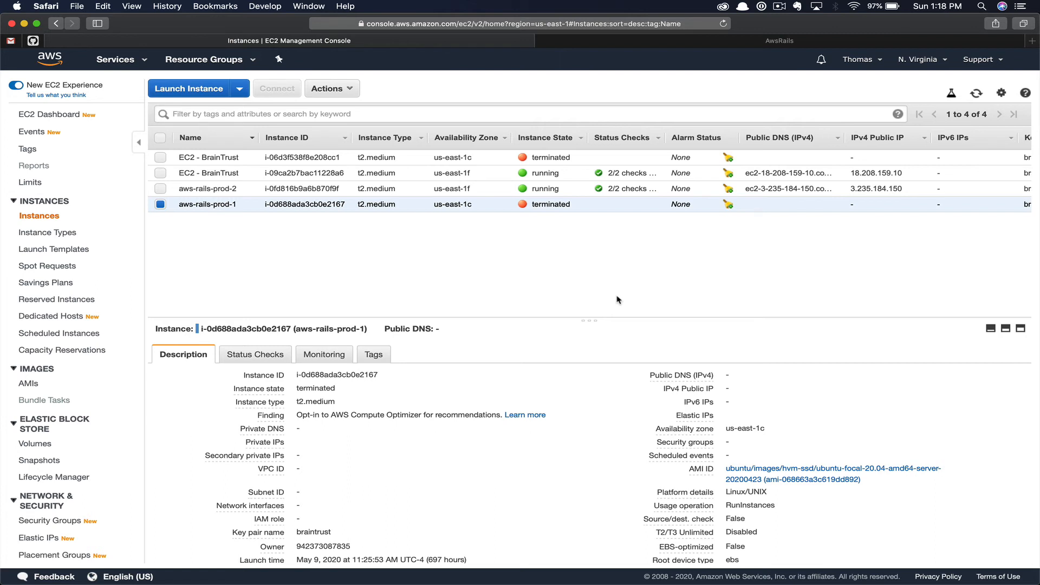
pyautogui.moveTo(603, 289)
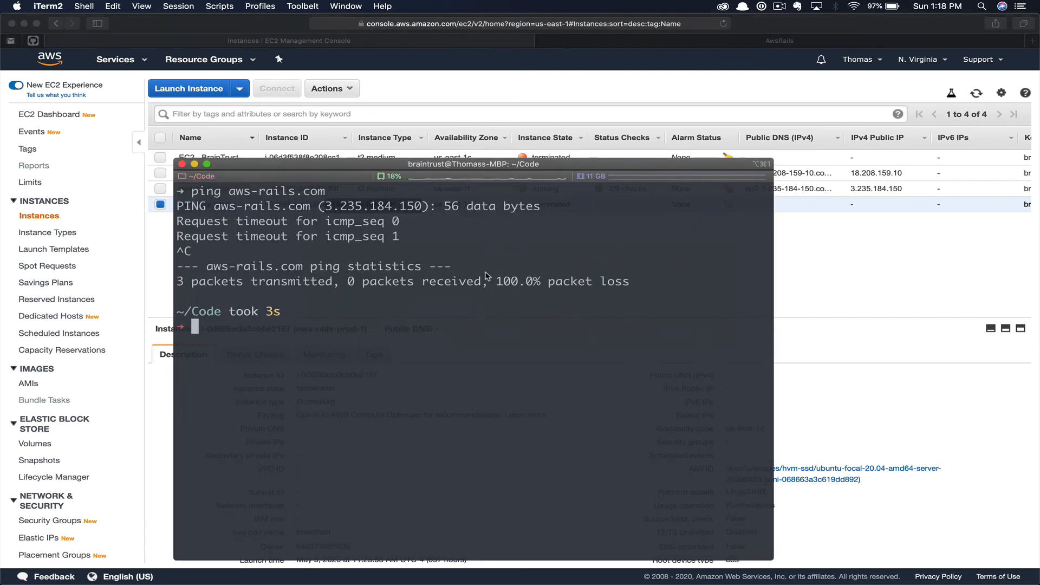
# Open ~/.ssh/config in Sublime and change the aws-rails HostName to 3.235.184.150.
pyautogui.write('sublime ~/.ssh/config')
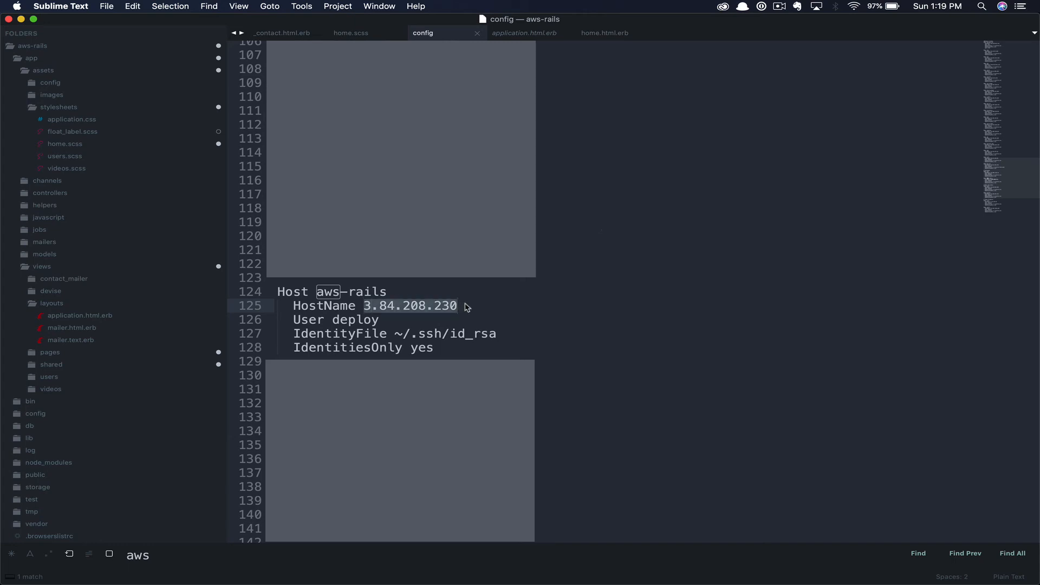
pyautogui.write('3.235.184.150')
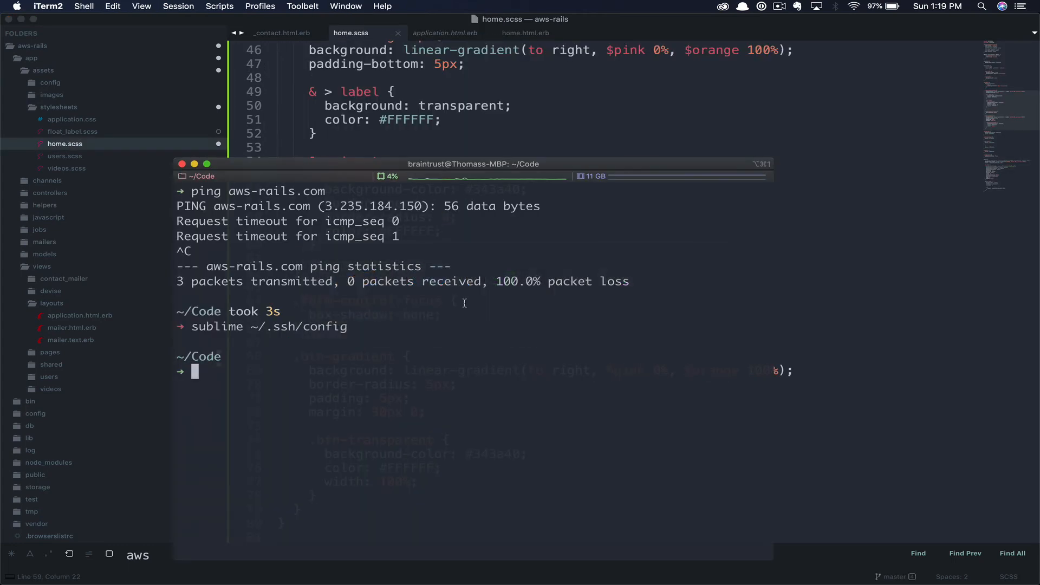
# Run 'ssh aws-rails' and accept the new host key with 'yes'.
pyautogui.write('ssh aws-rails')
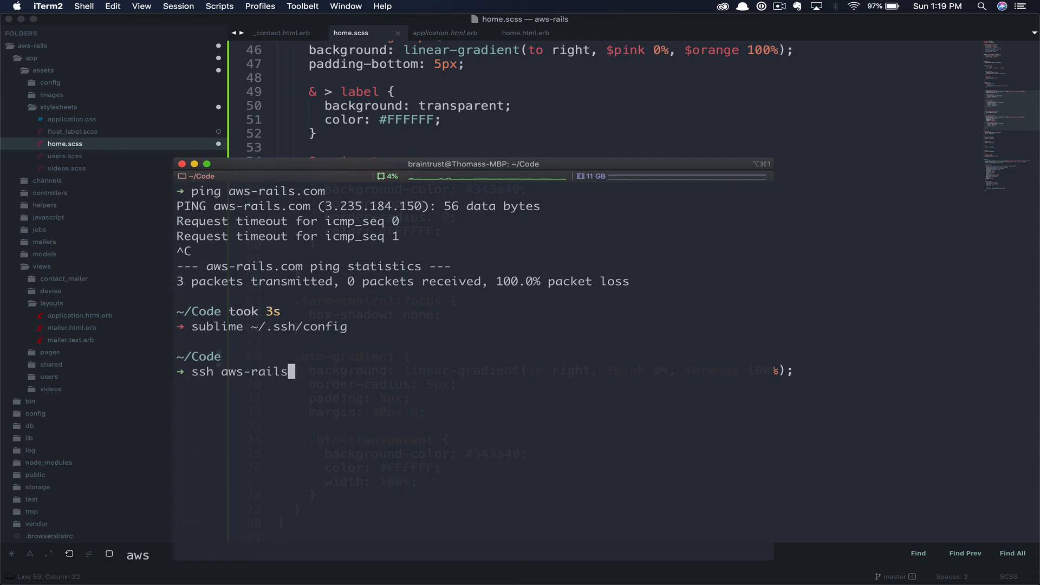
pyautogui.press('enter')
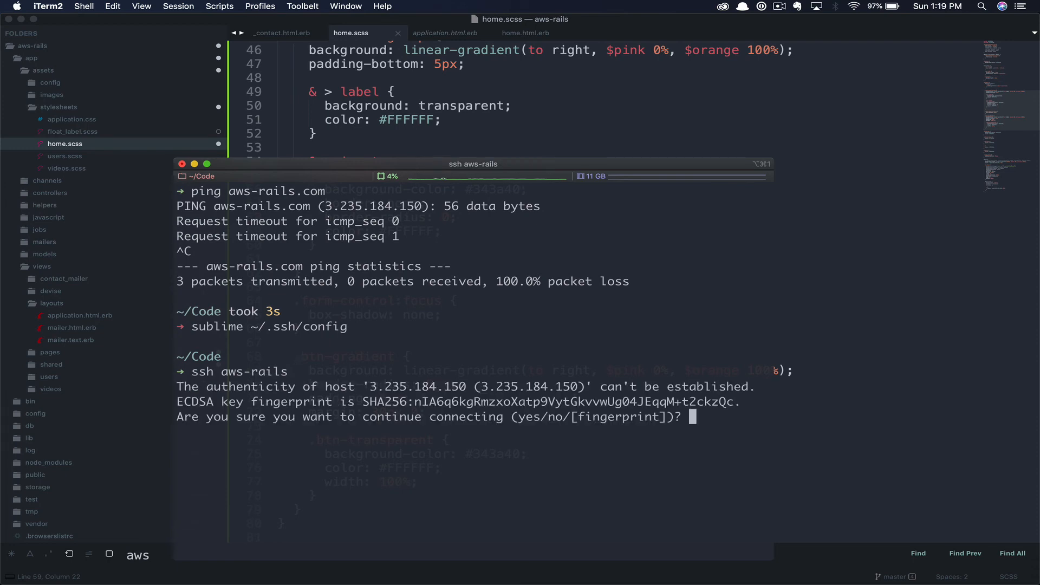
pyautogui.write('yes')
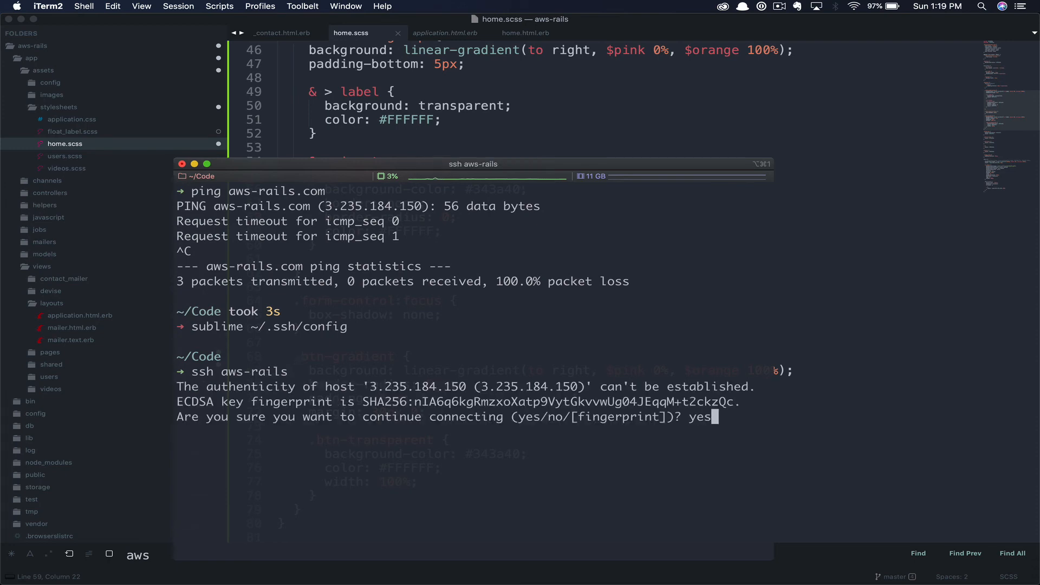